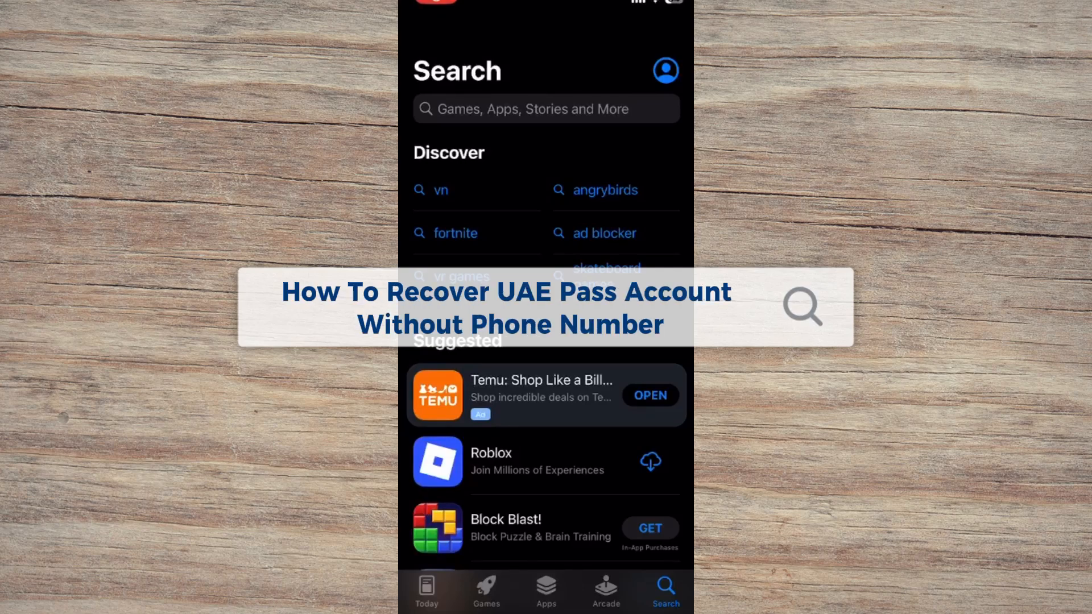
Search the App Store for 'uae pass' to list the UAE PASS app in the results
left_click(545, 109)
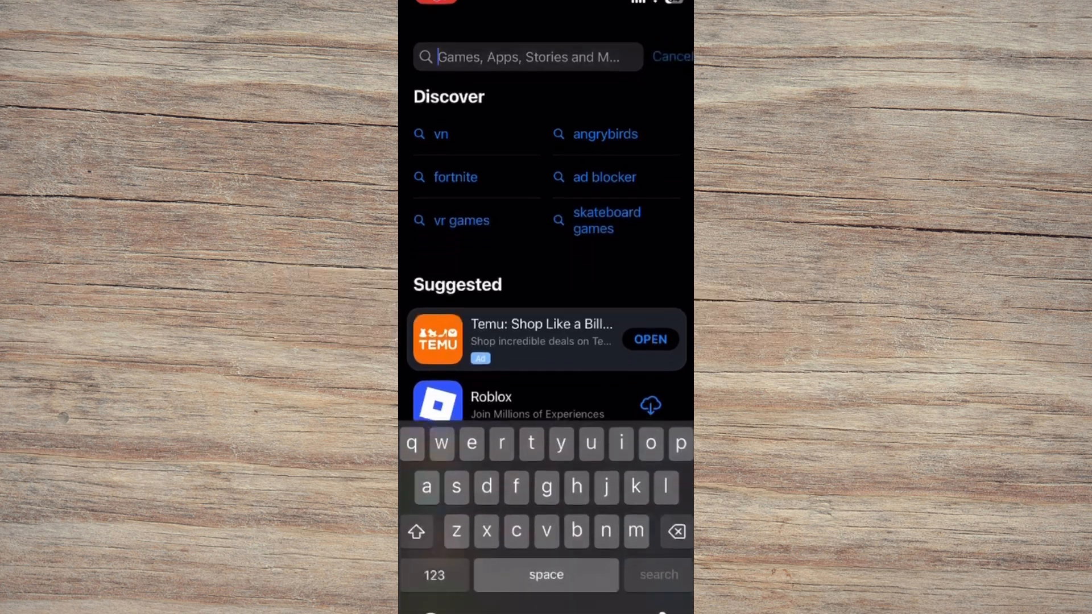
type("u")
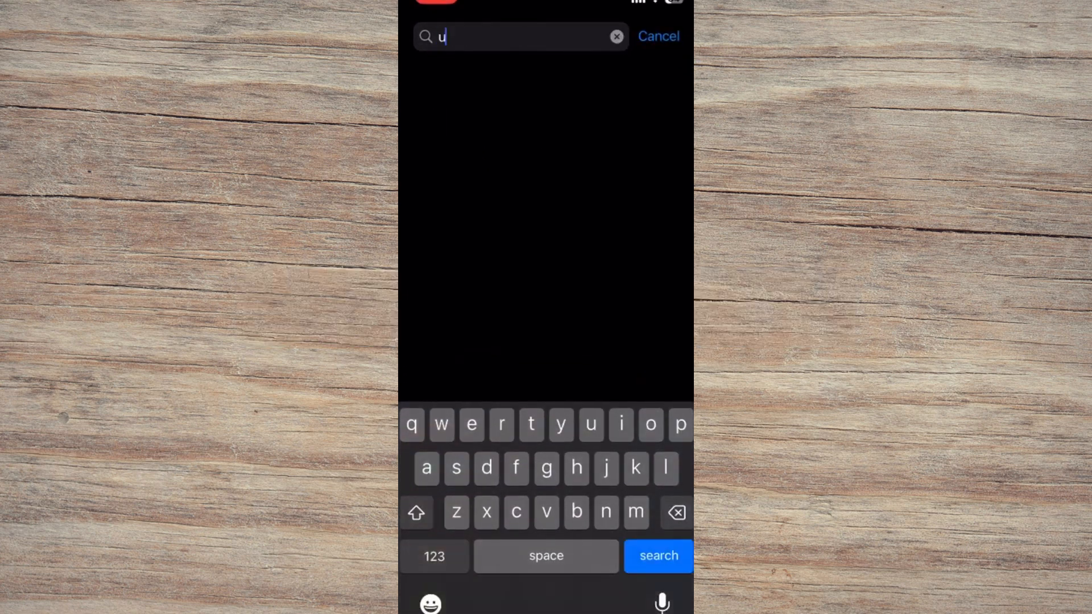
type("ae")
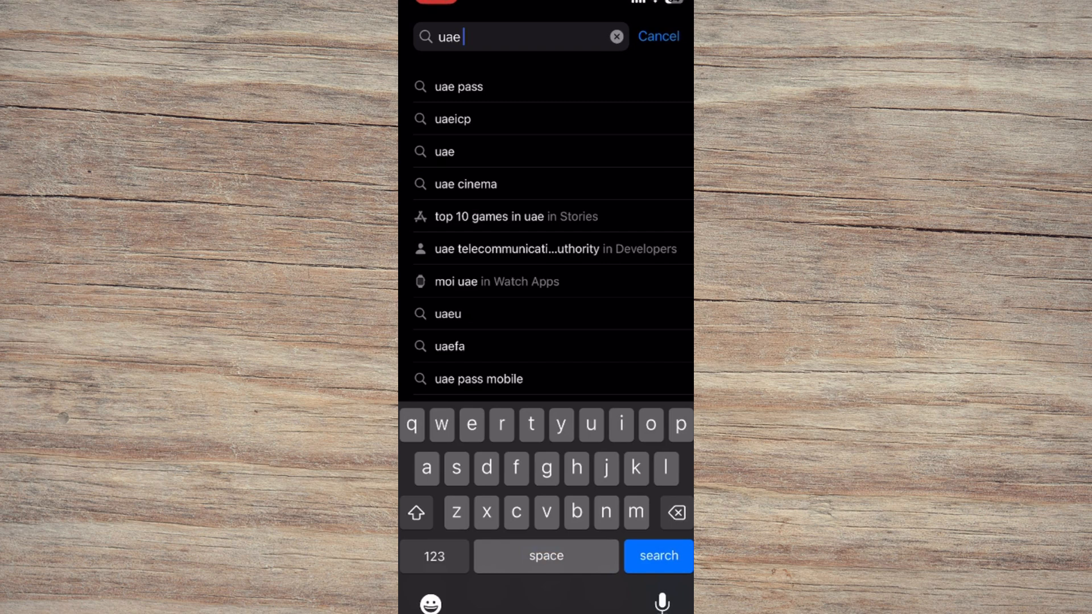
type("pa")
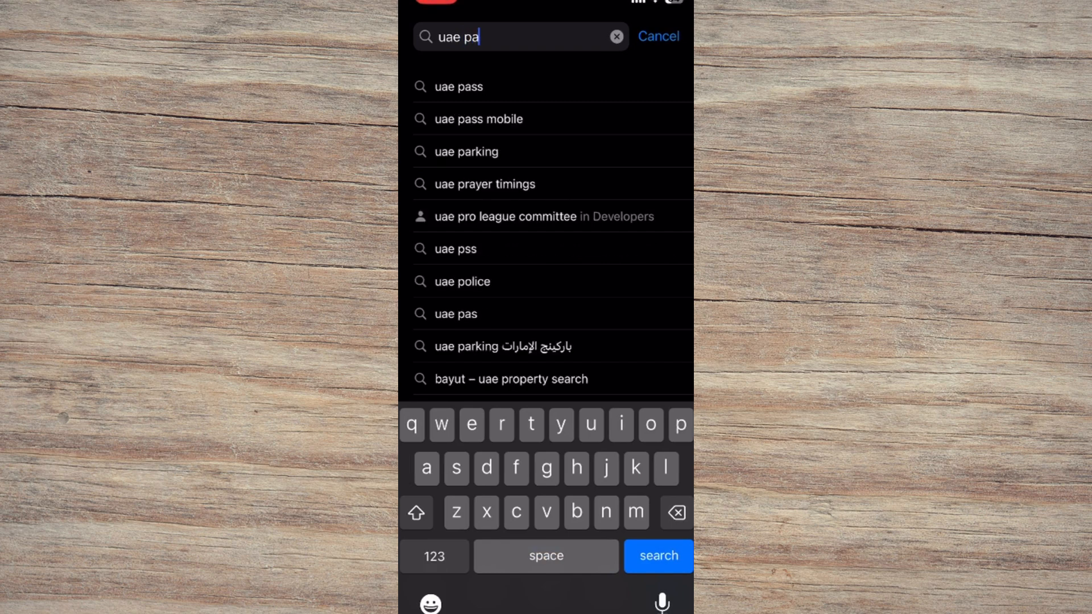
type("ss")
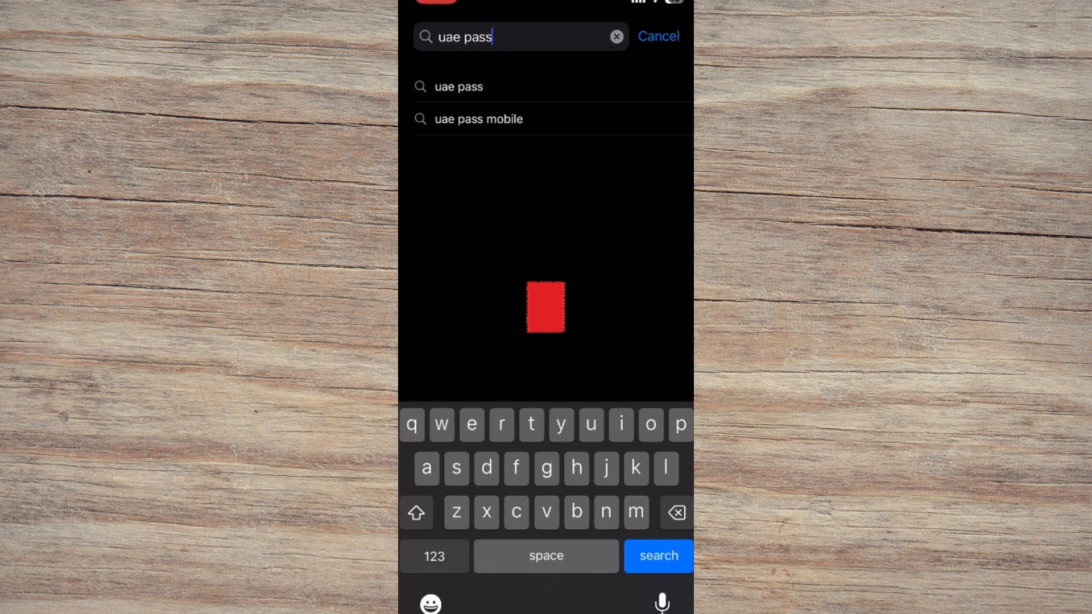
left_click(657, 556)
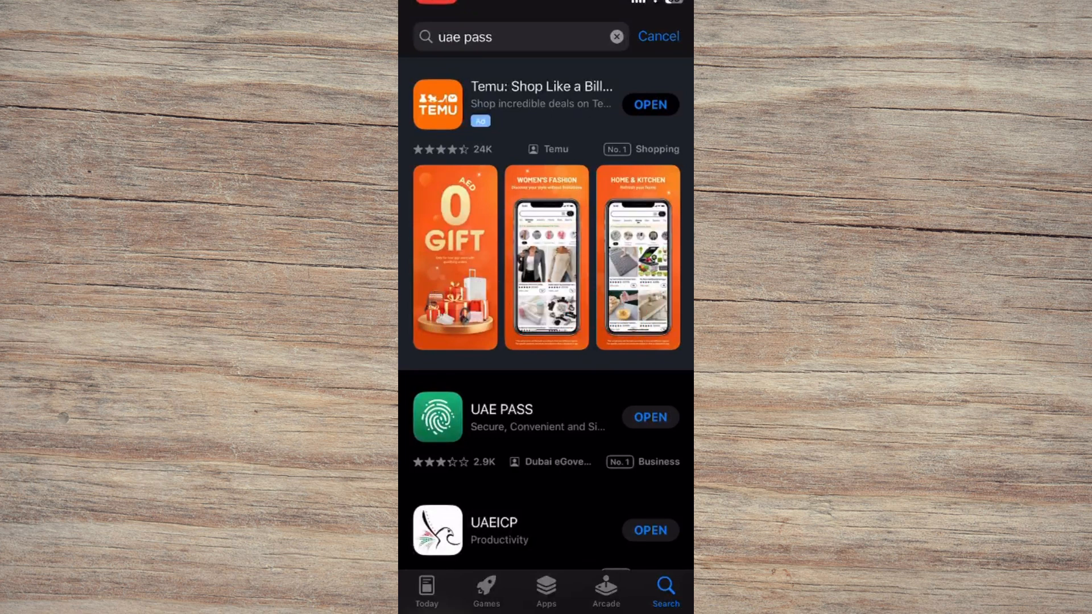
Scroll the App Store results down to the UAE PASS app entry
scroll("down", 3)
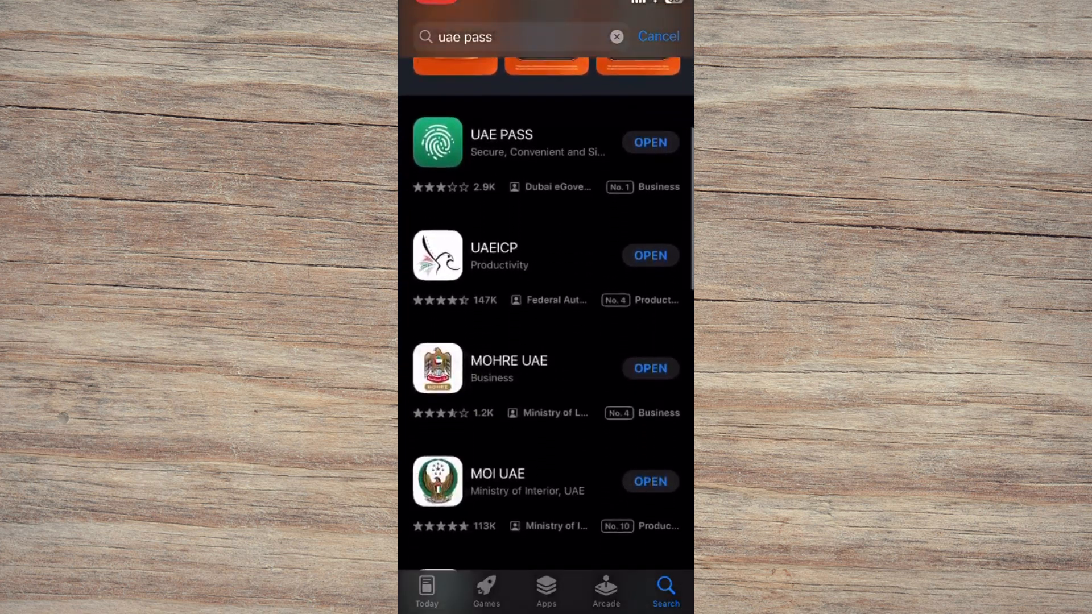
scroll("down", 3)
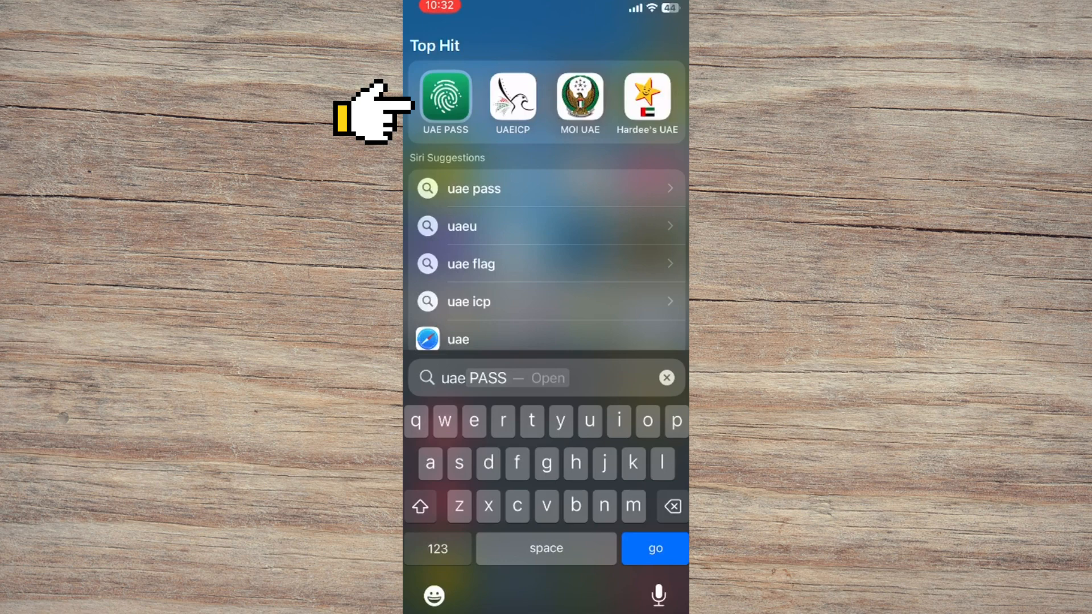
Launch UAE PASS in English and move past the introduction to the account options
left_click(444, 100)
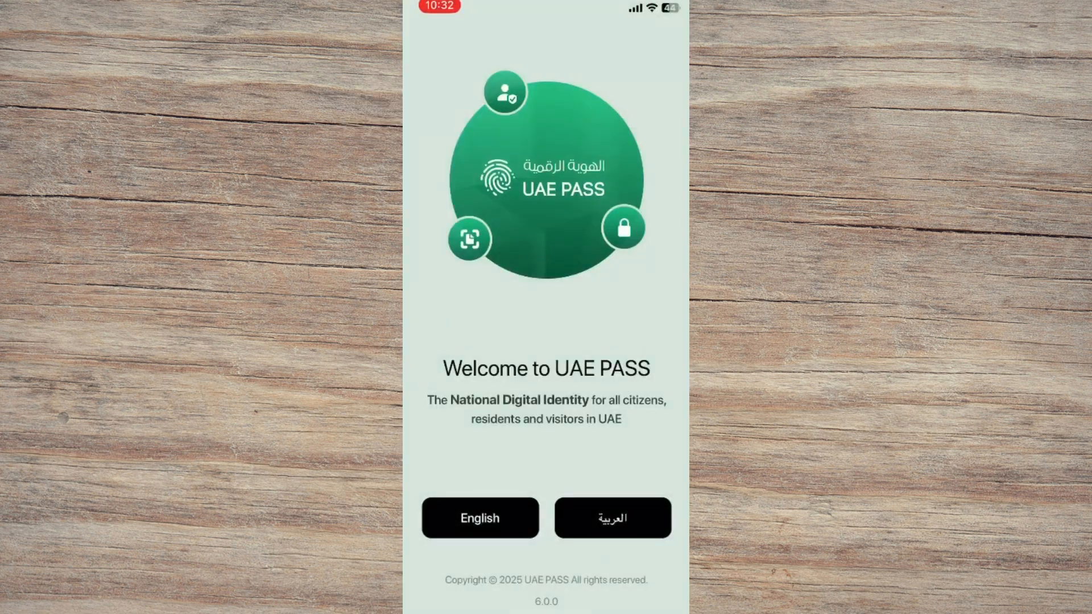
left_click(478, 517)
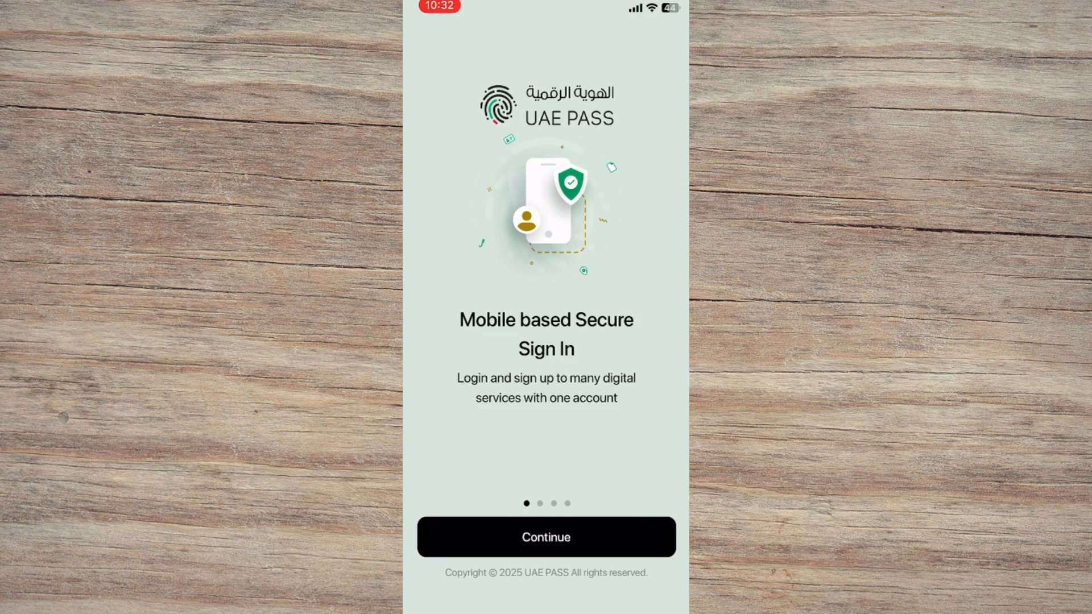
left_click(544, 536)
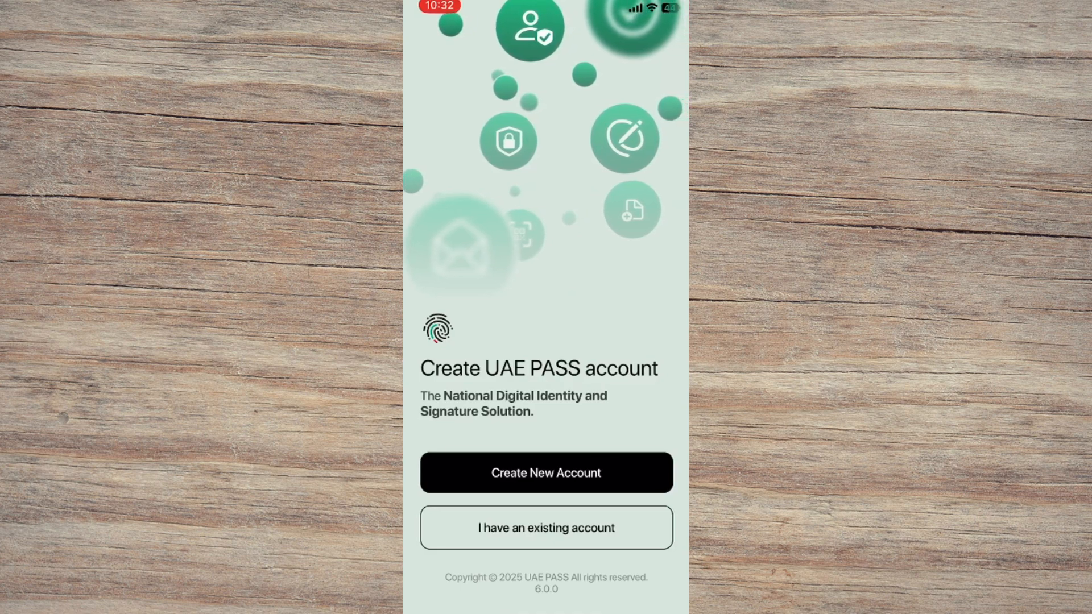
Choose the existing-account path and accept the Terms & Conditions to reach Account Recovery
left_click(545, 472)
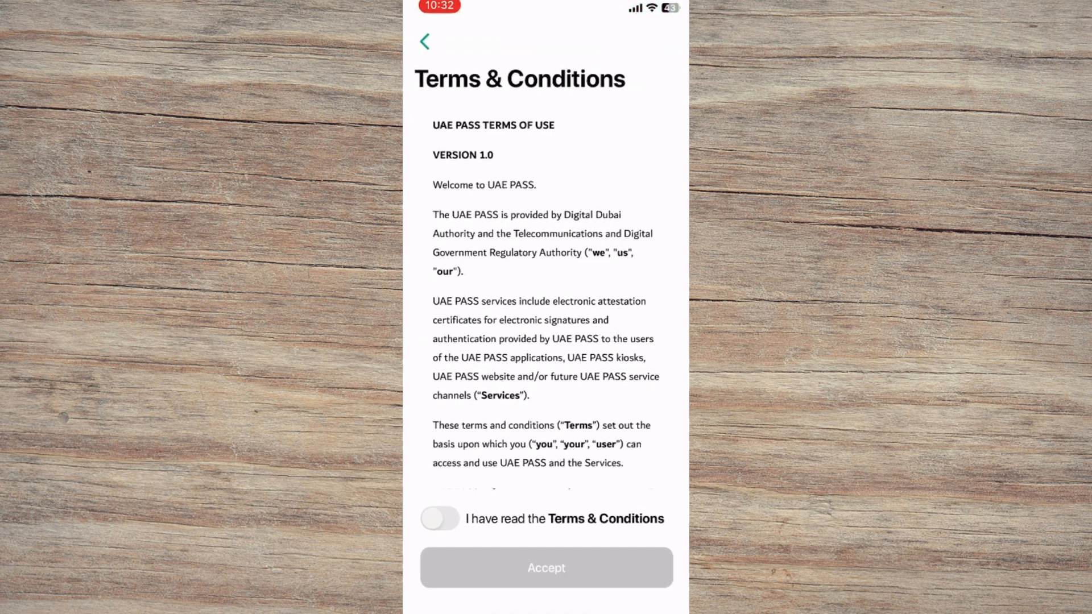
left_click(439, 518)
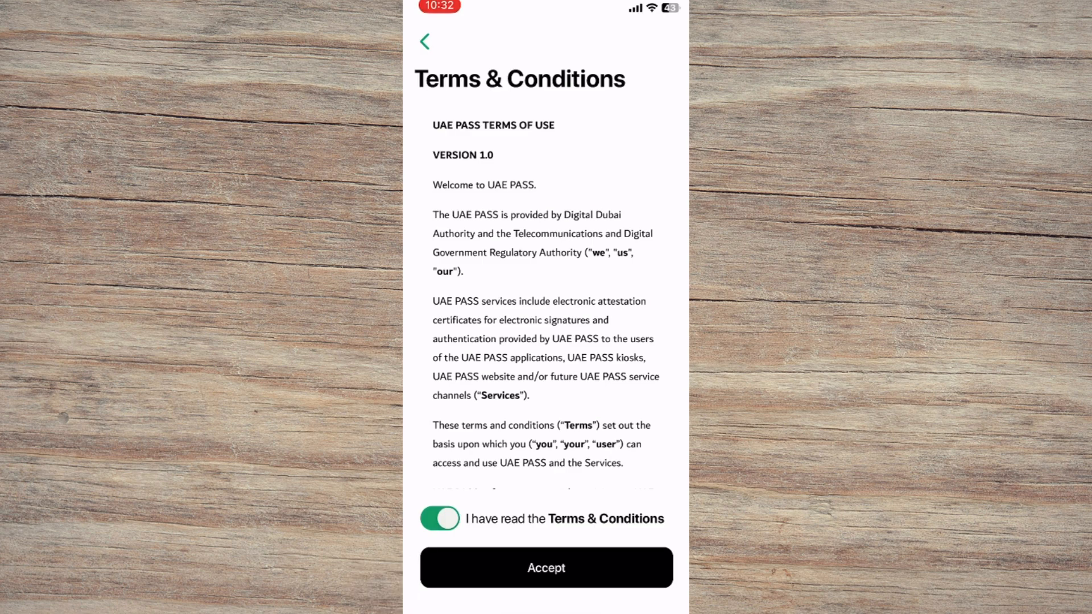
left_click(546, 566)
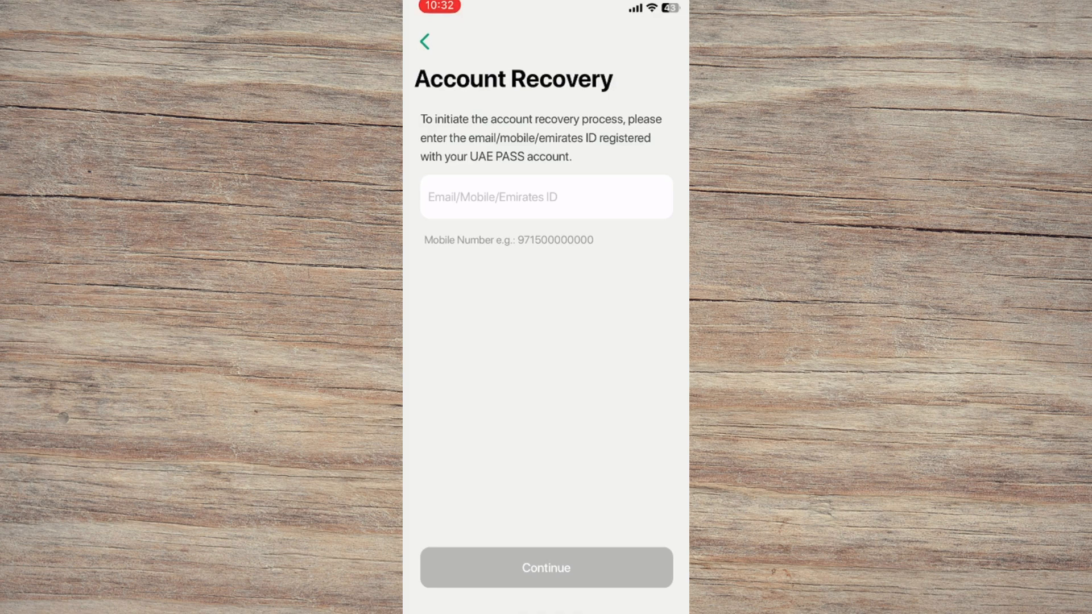
Enter the registered Emirates ID as the recovery identifier and submit it
left_click(545, 196)
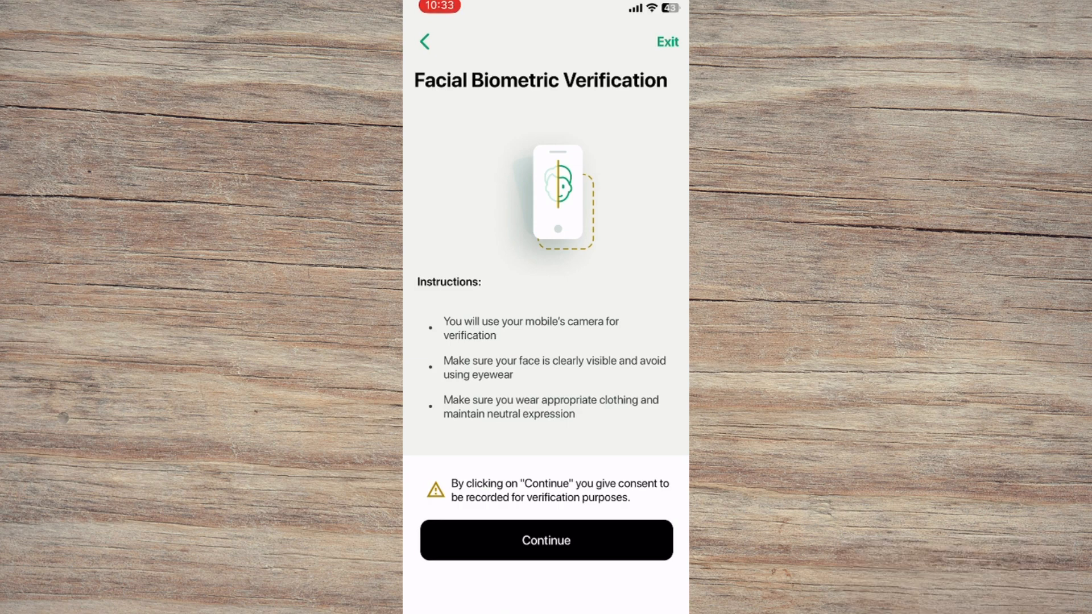
Consent to and complete the facial biometric scan until Verification Successful
left_click(544, 539)
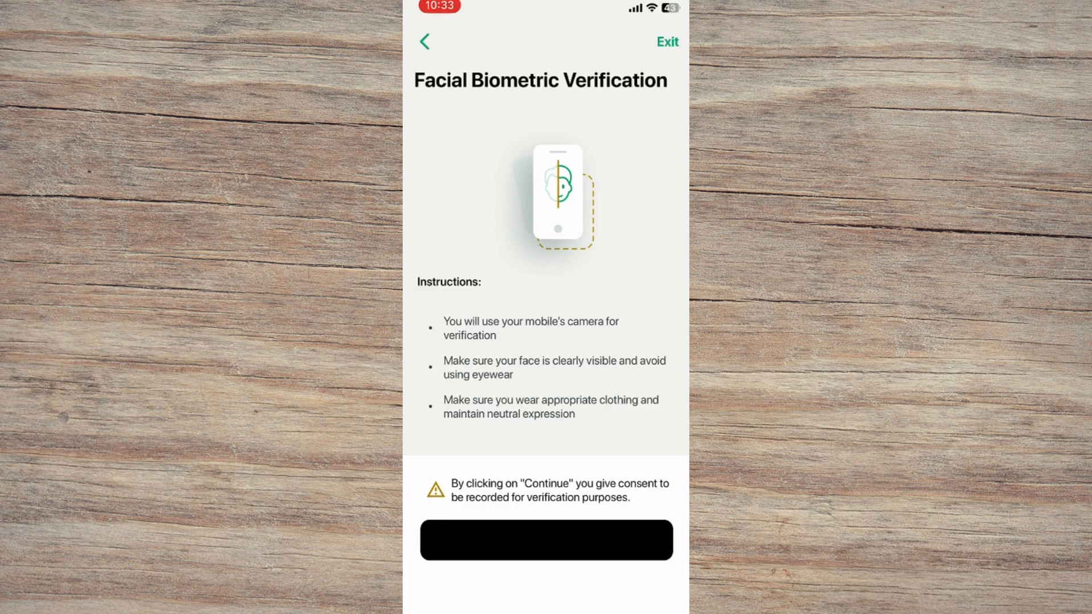
left_click(545, 540)
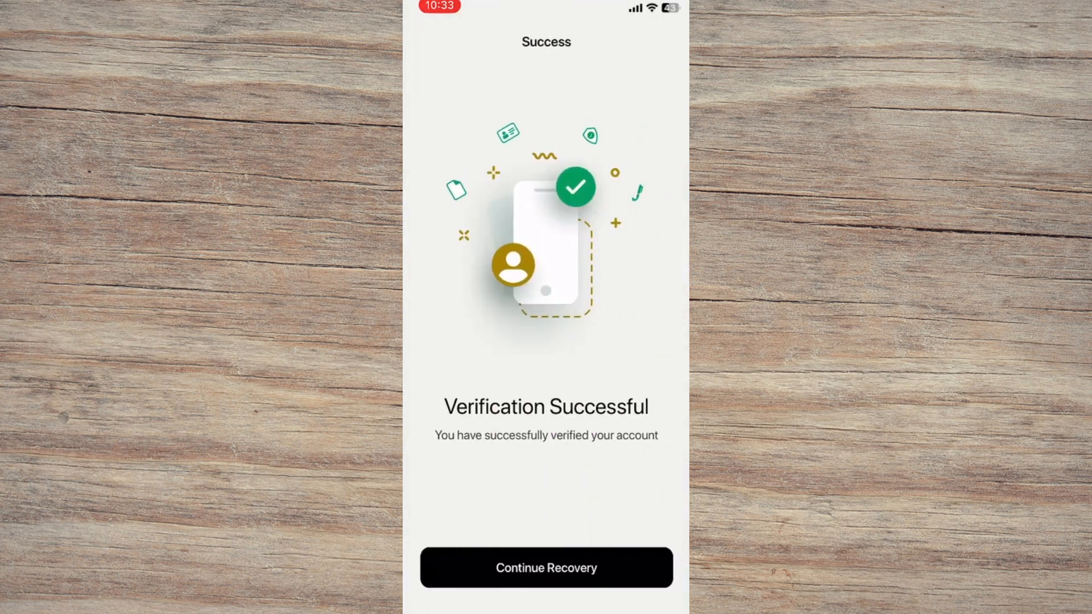
Continue recovery after verification and finish on the Success screen with Done
left_click(545, 566)
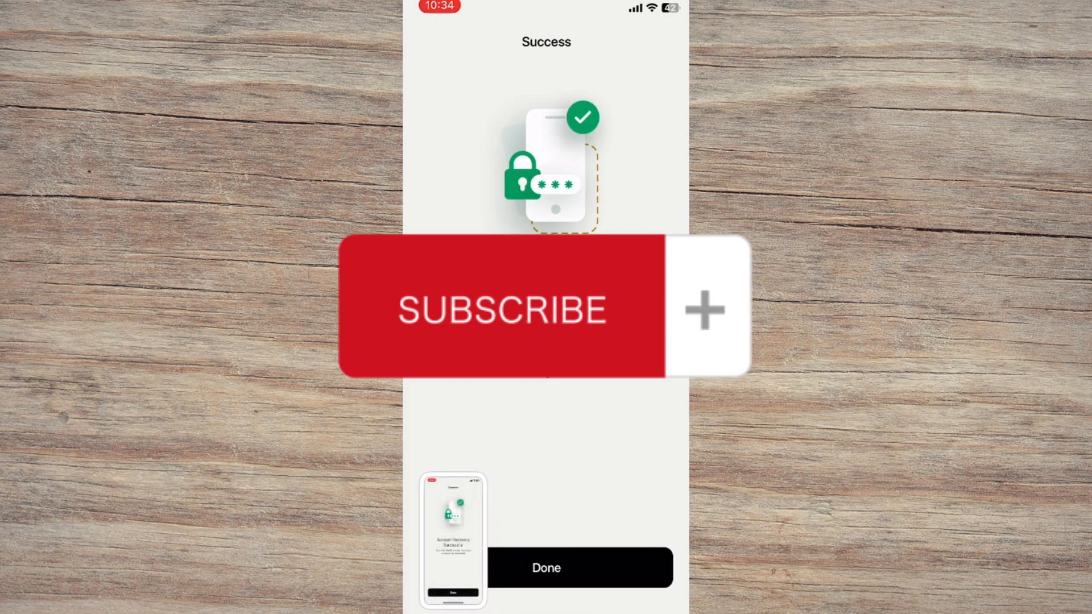
left_click(704, 309)
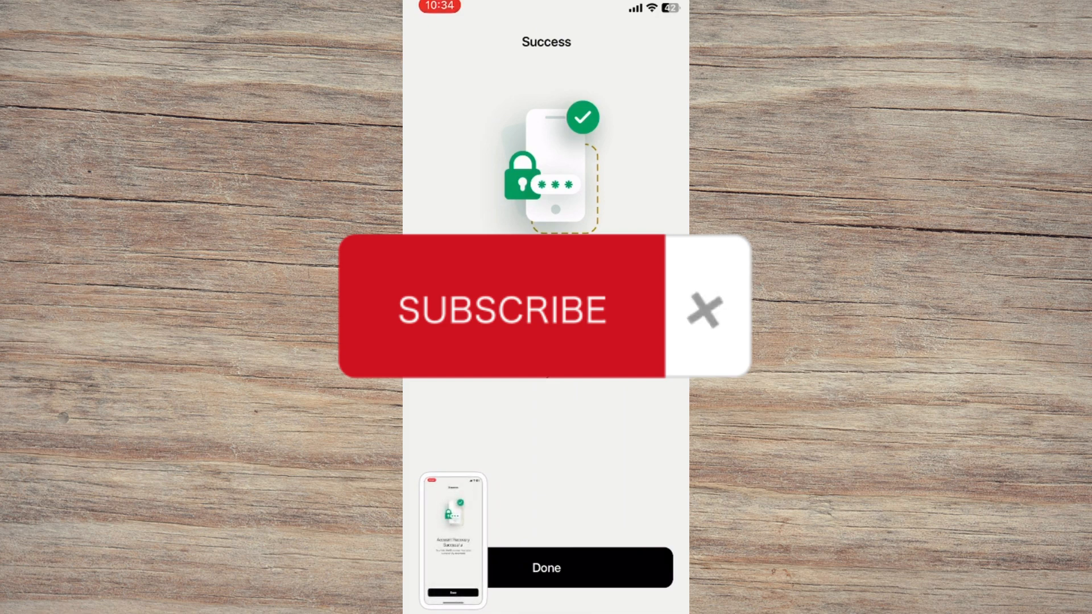